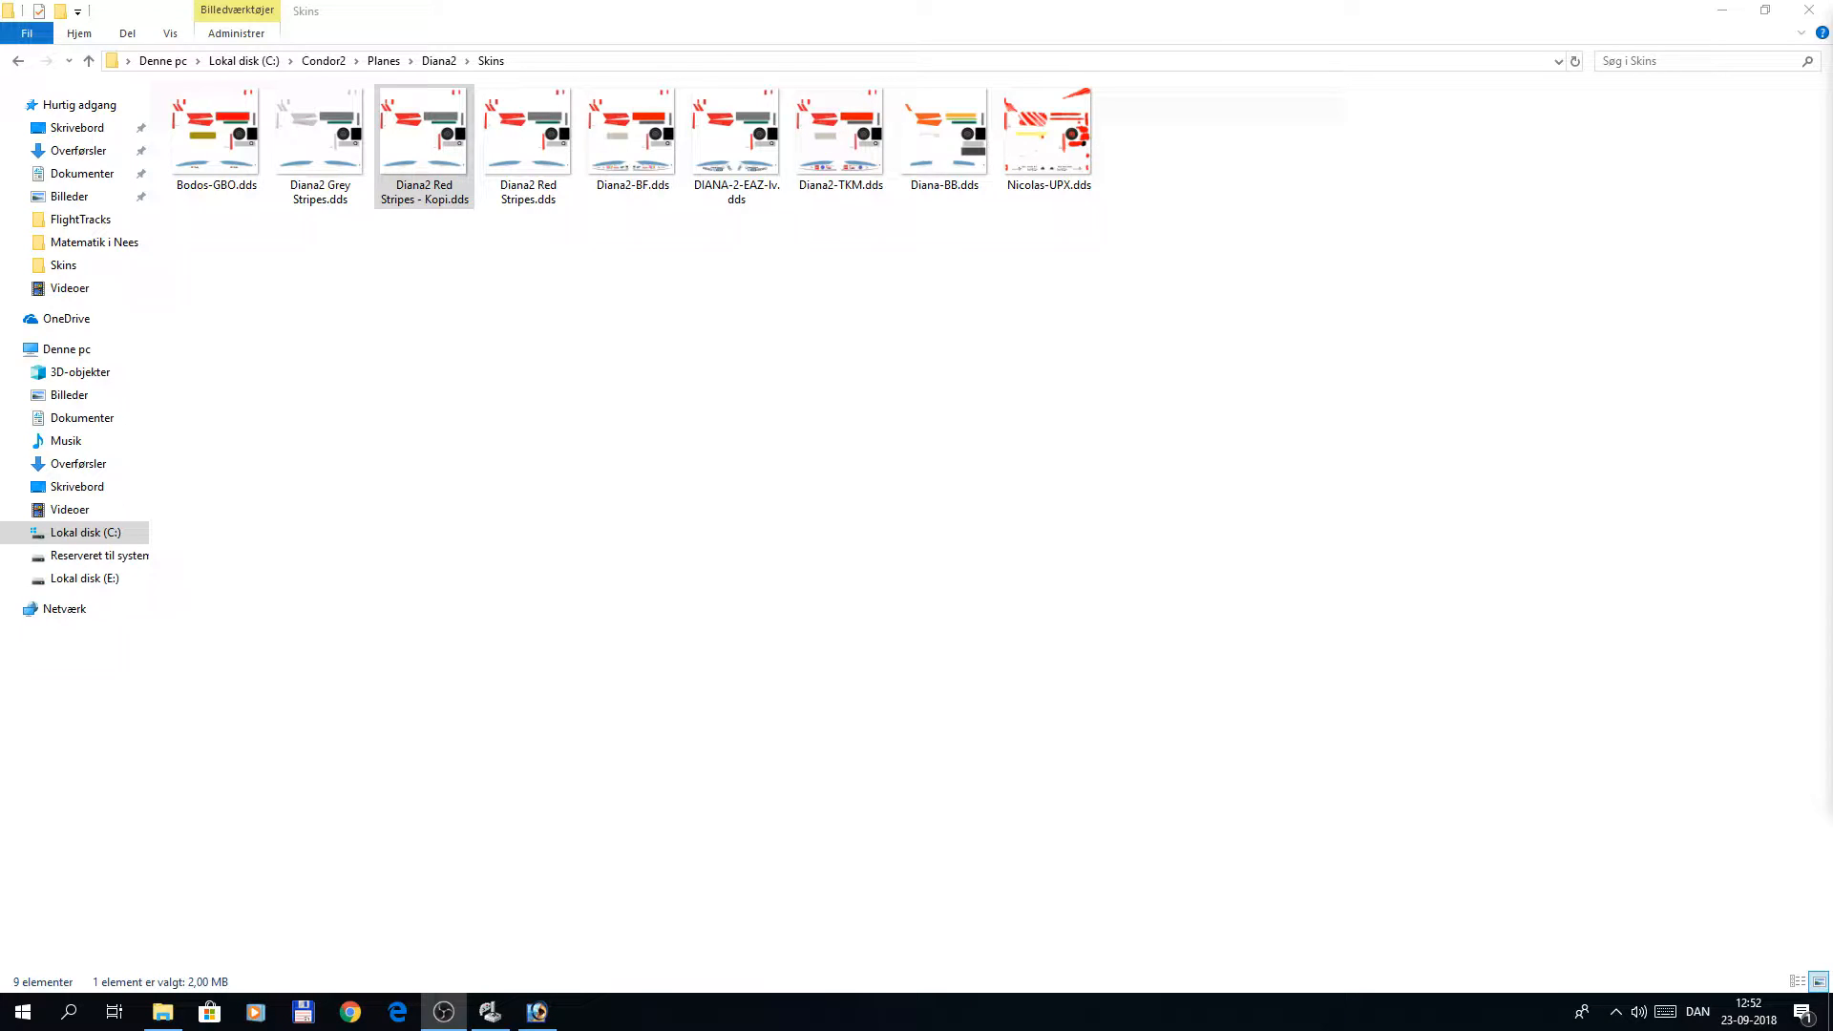
{"action": "mouse_move", "coordinate": [594, 8]}
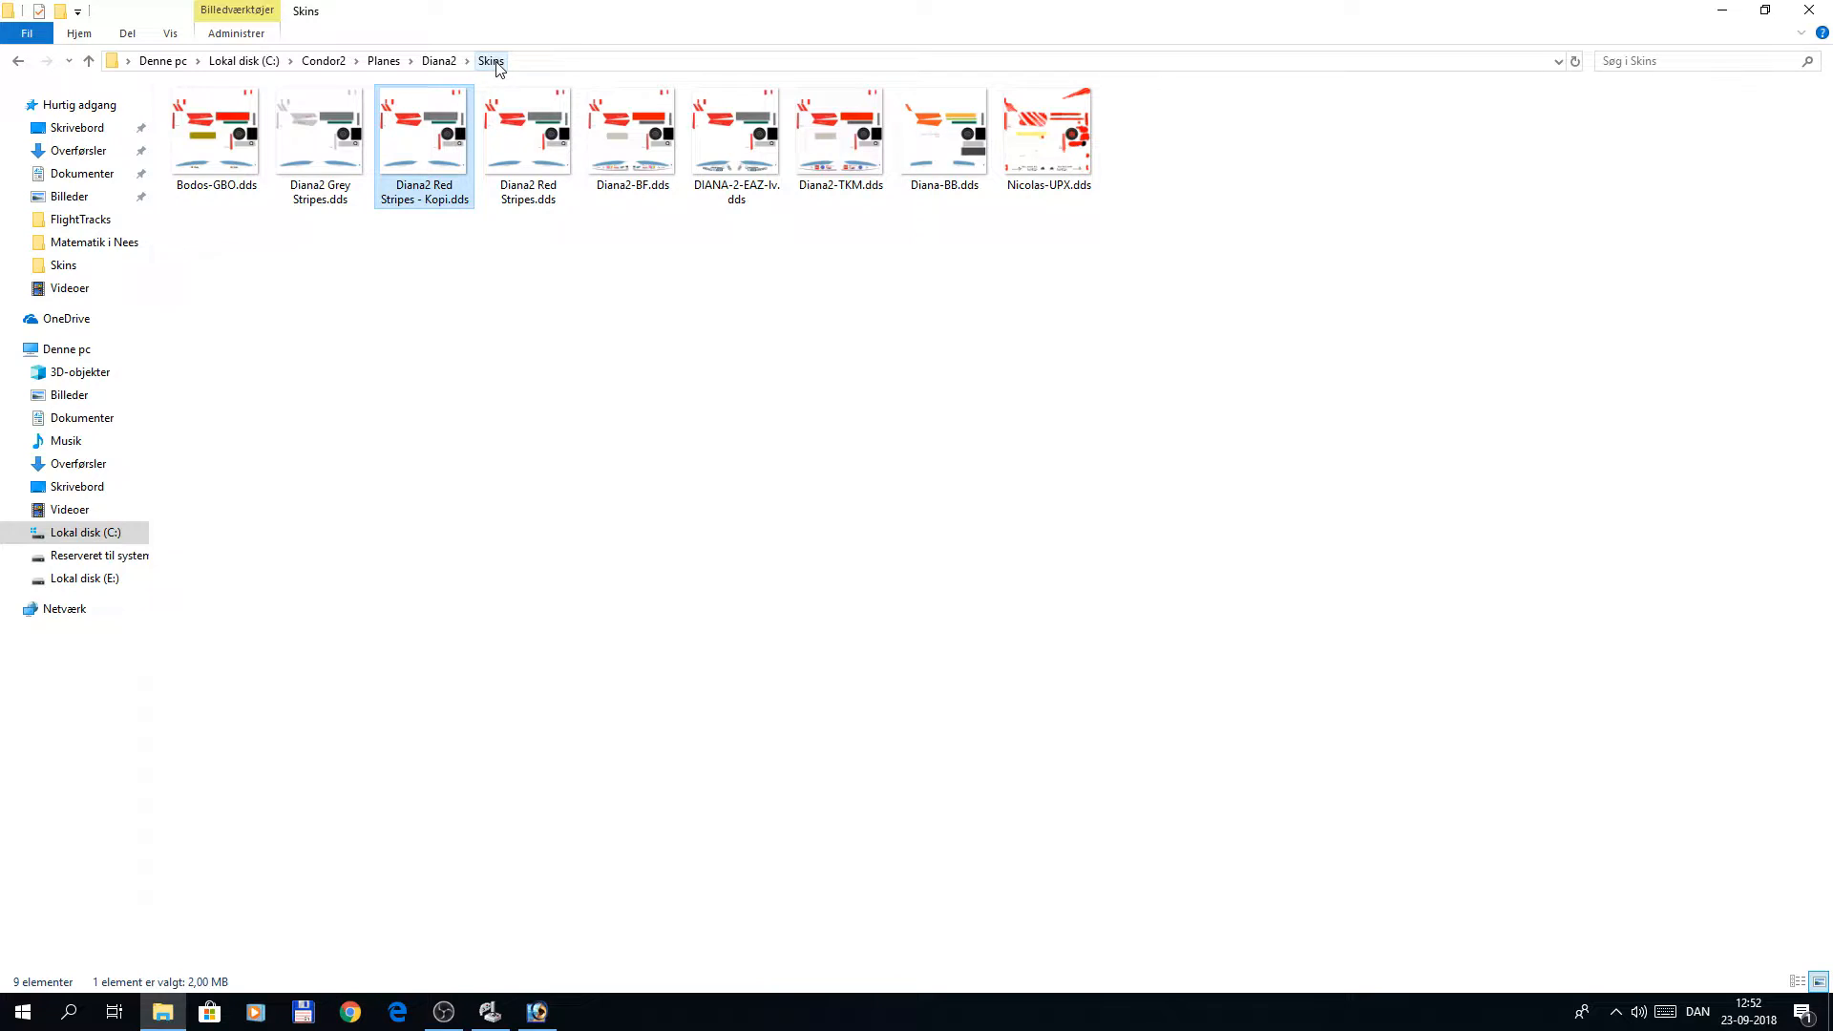
{"action": "mouse_move", "coordinate": [415, 153]}
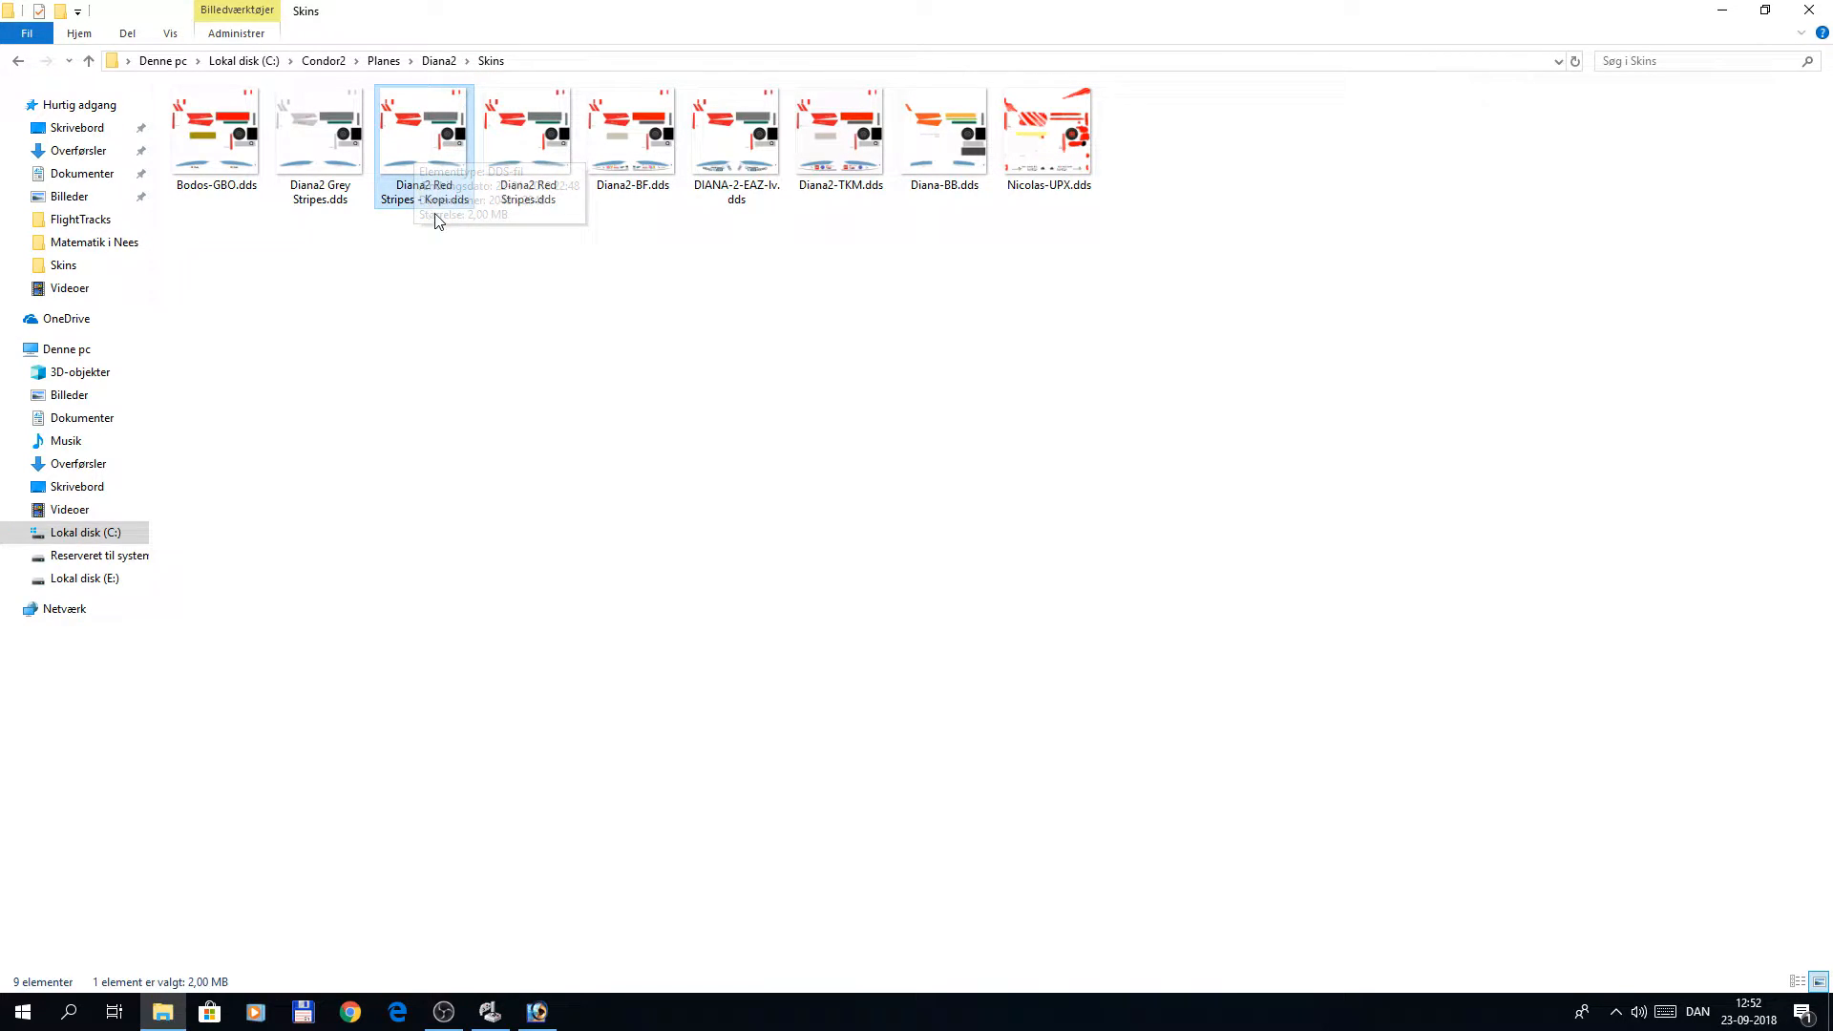
{"action": "mouse_move", "coordinate": [410, 164]}
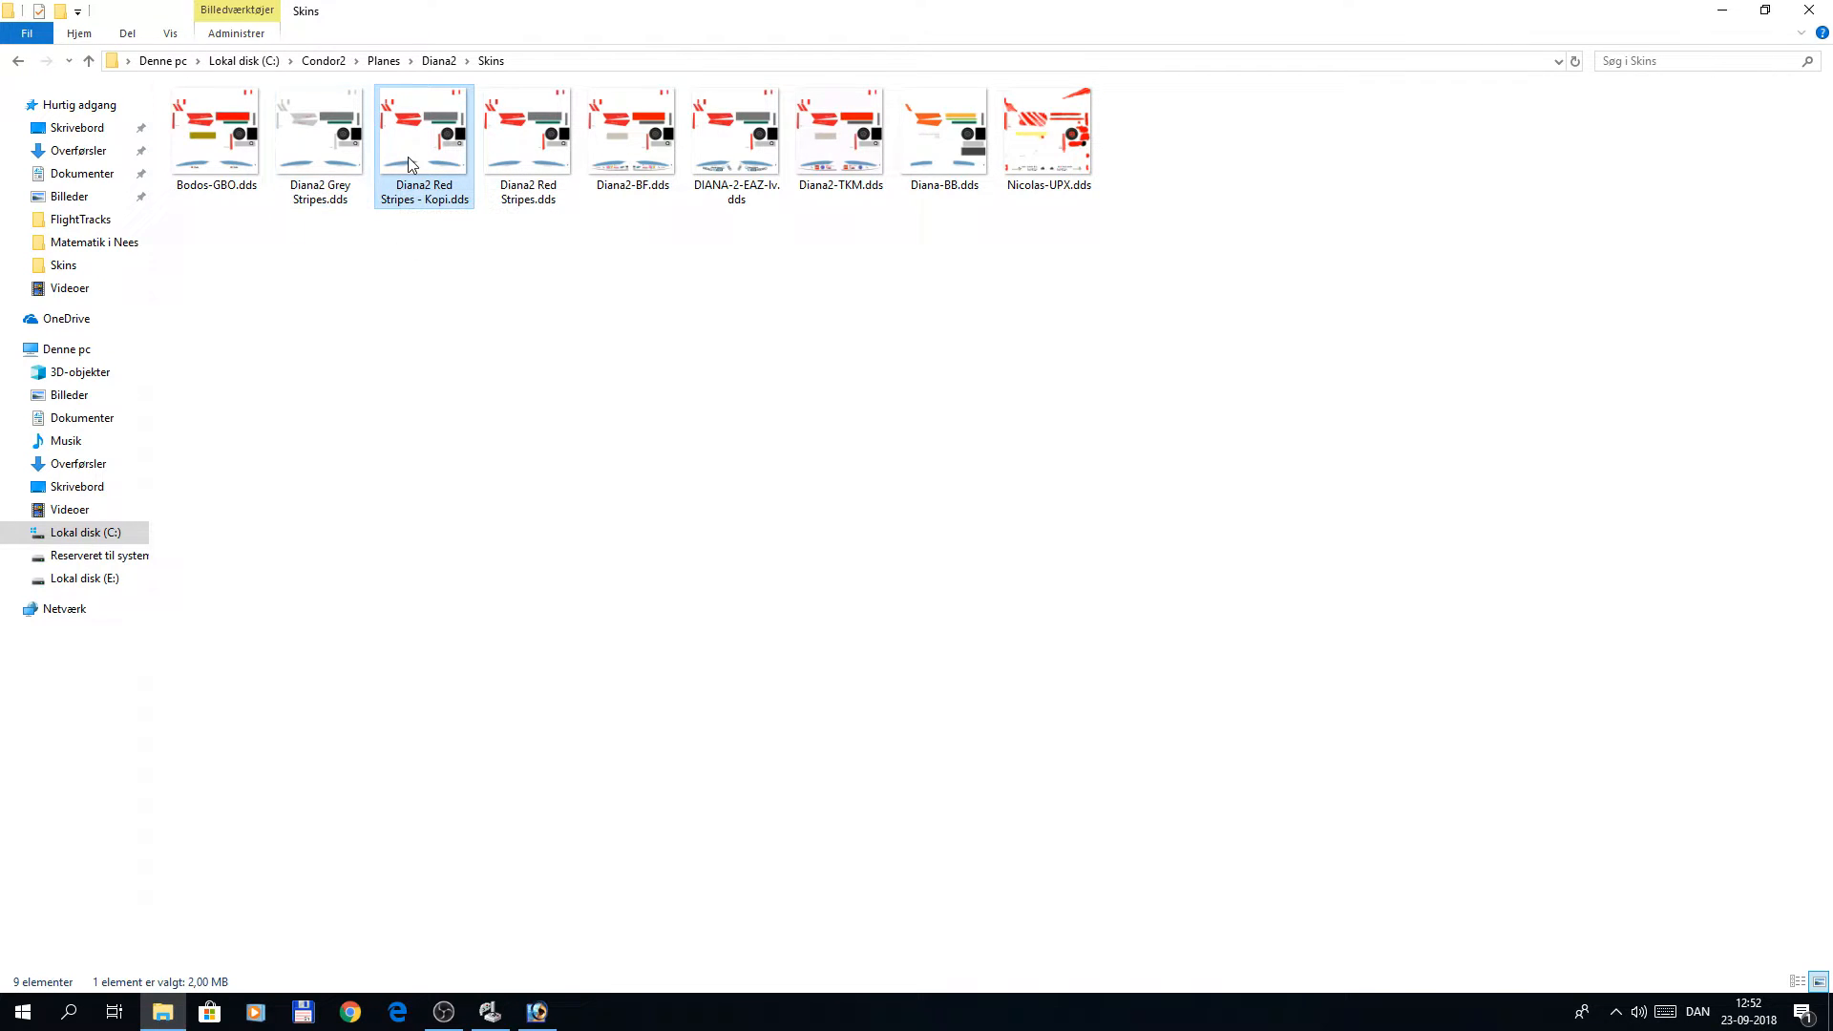
Show the 'Åbn med' app list for 'Diana2 Red Stripes - Kopi.dds' in the Skins folder
{"action": "right_click", "coordinate": [431, 148]}
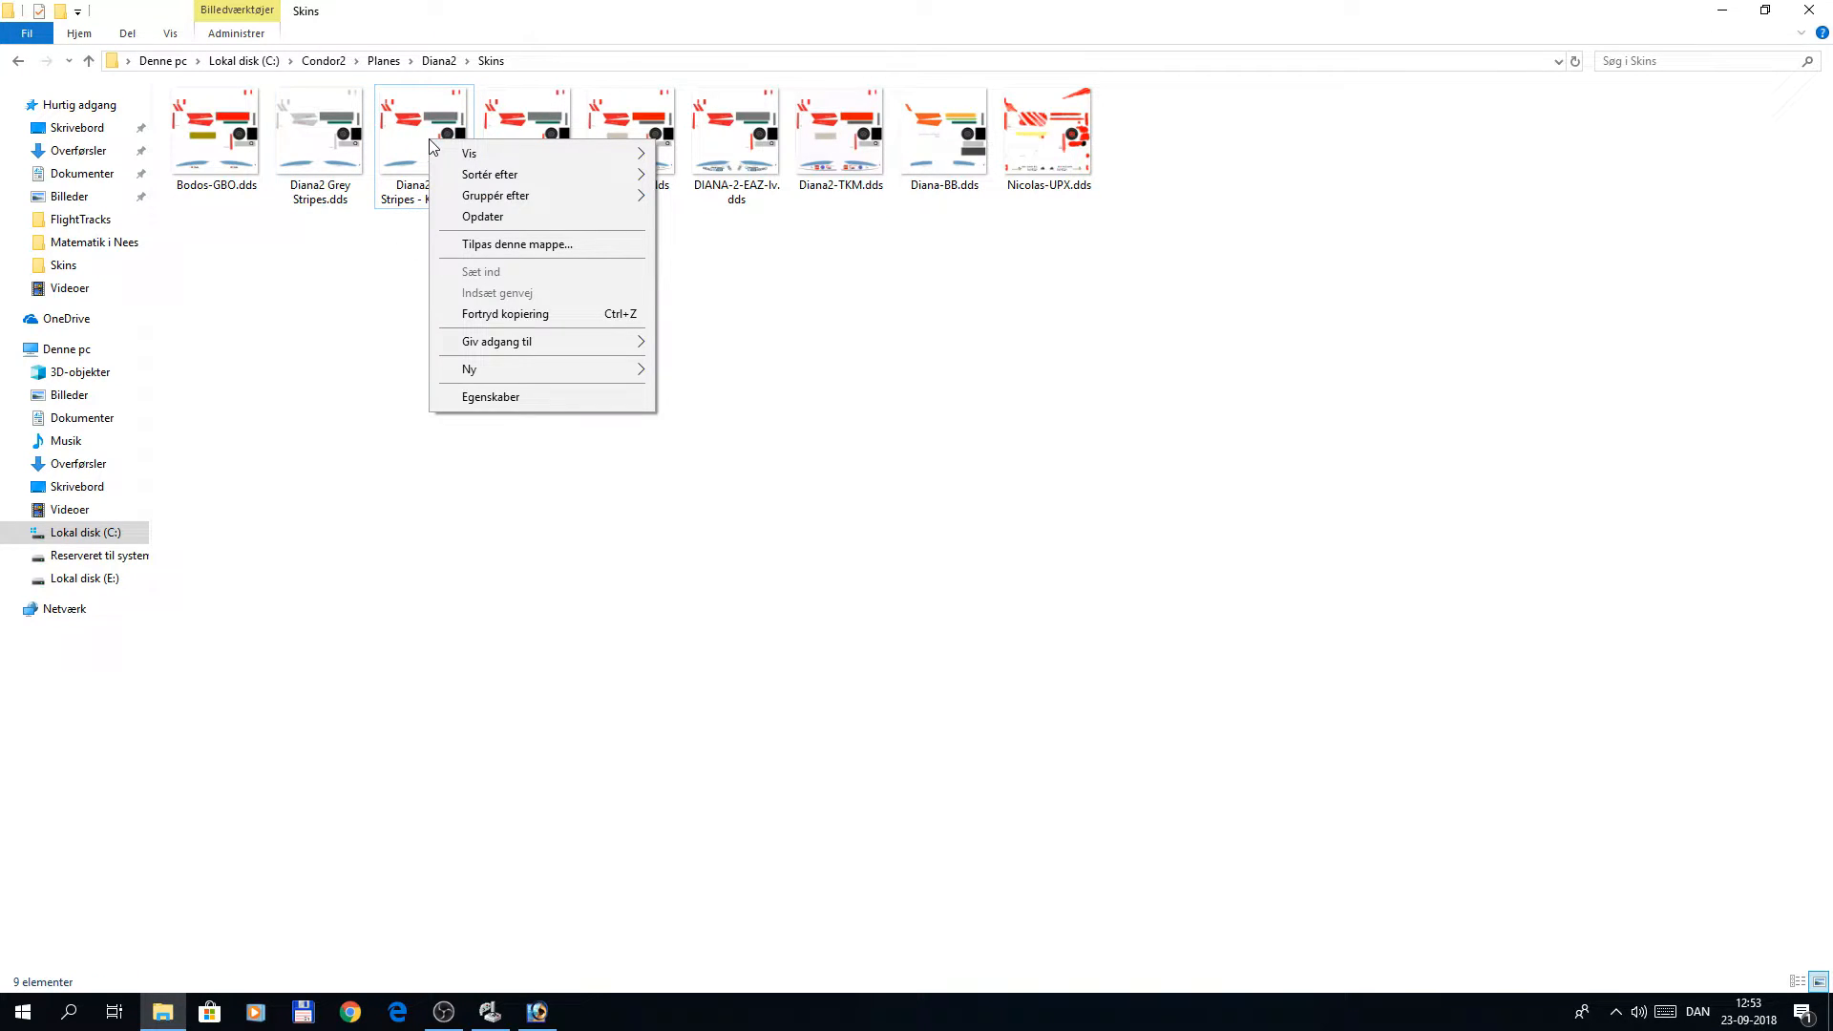
{"action": "left_click", "coordinate": [424, 148]}
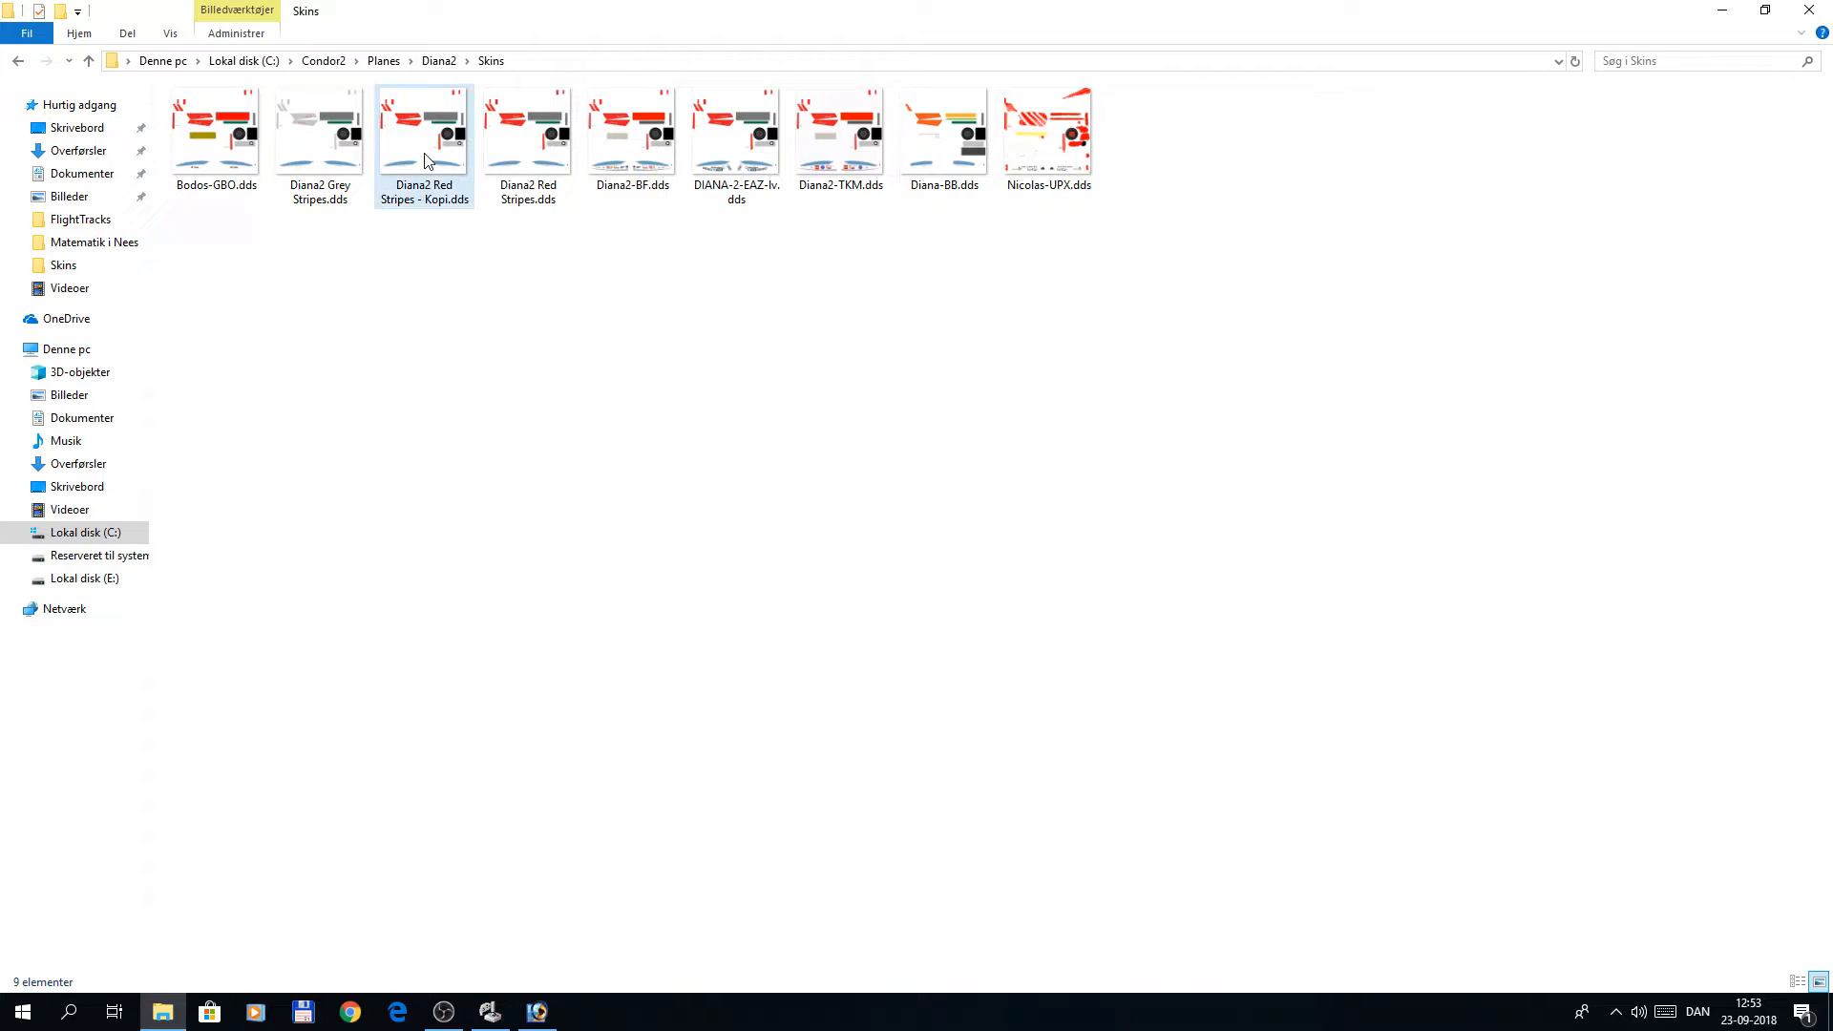
{"action": "right_click", "coordinate": [425, 160]}
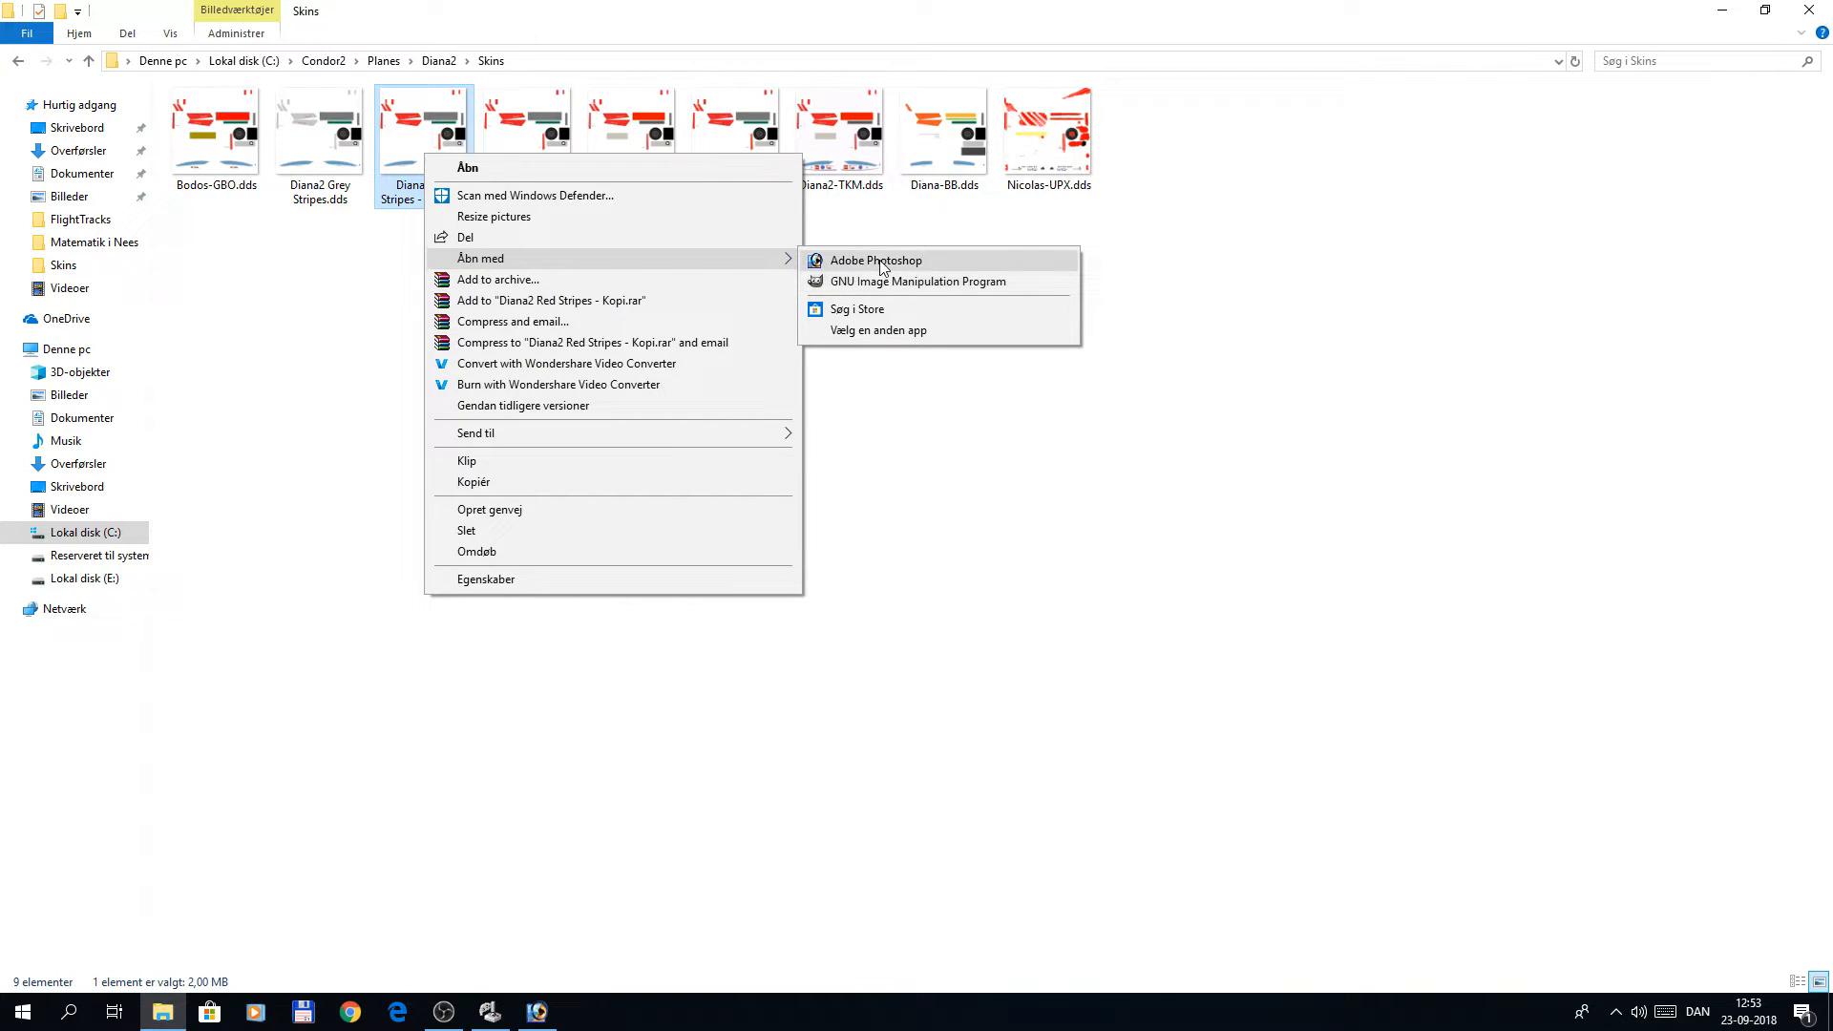
Open the skin in Photoshop, drag the YouTube logo to the texture's bottom, and begin Gem som
{"action": "left_click", "coordinate": [1222, 275]}
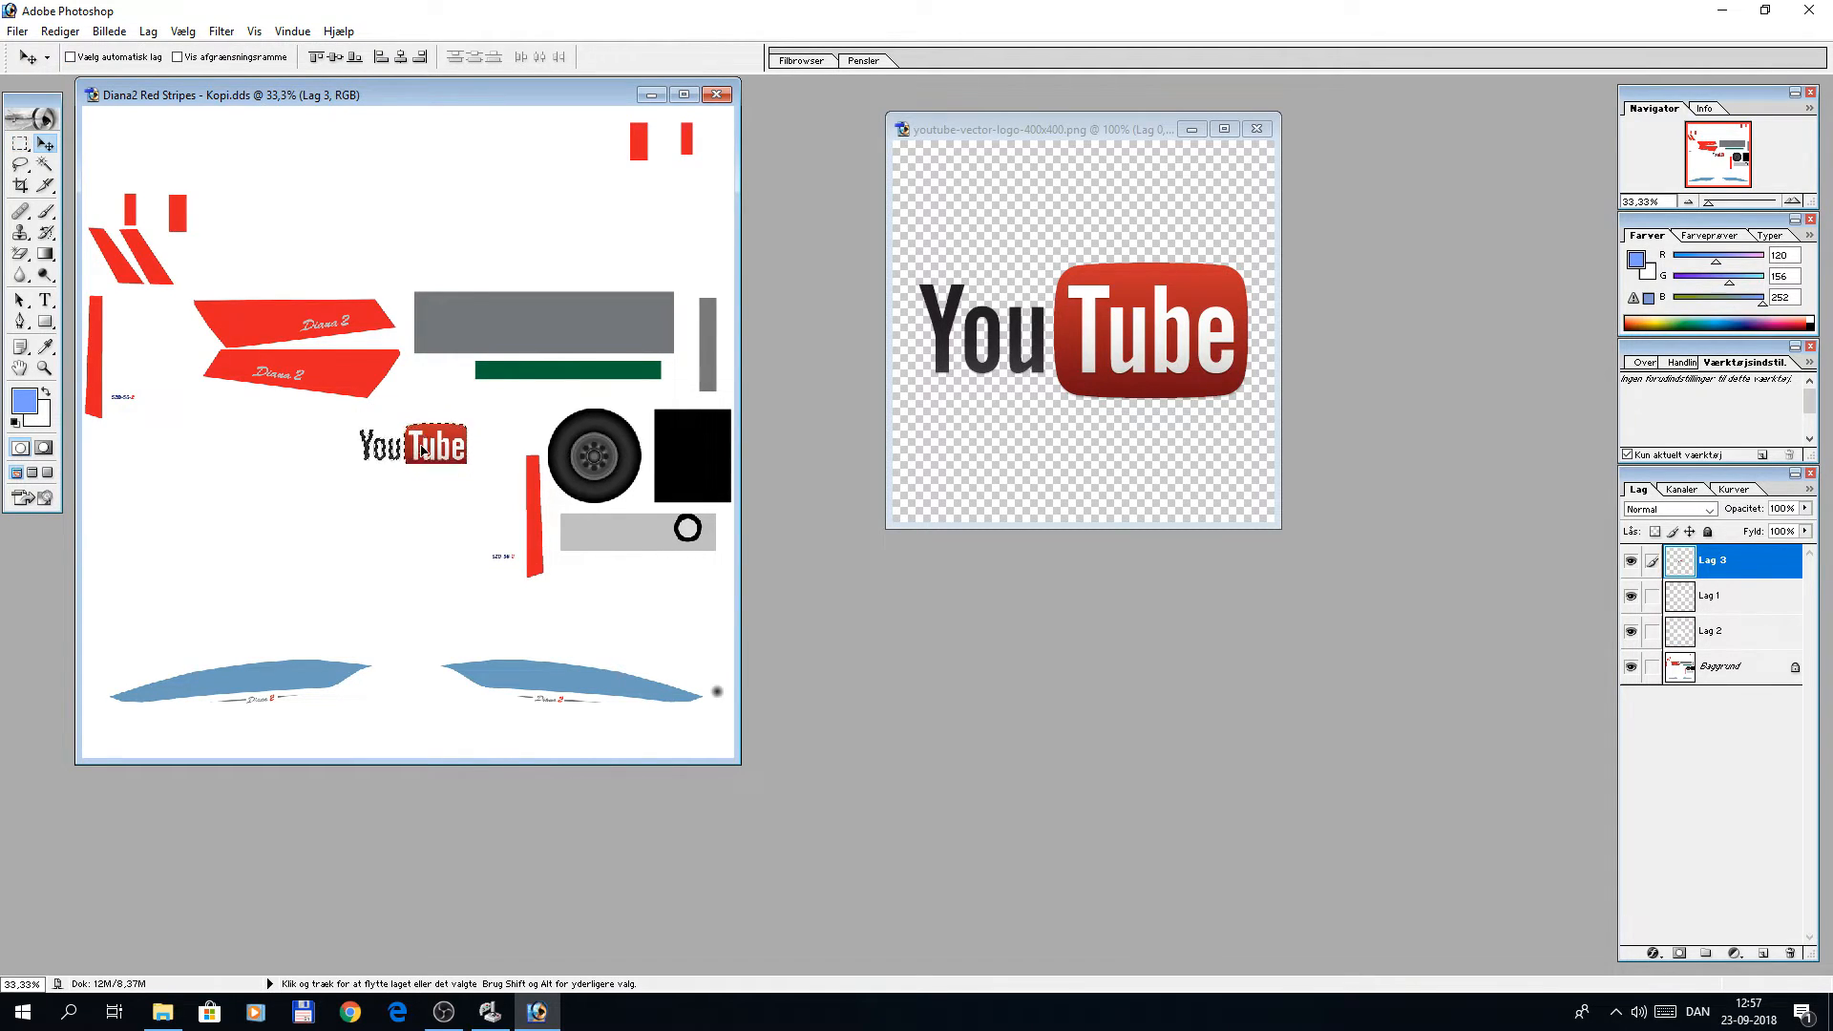
{"action": "left_click_drag", "start_coordinate": [411, 444], "coordinate": [564, 730]}
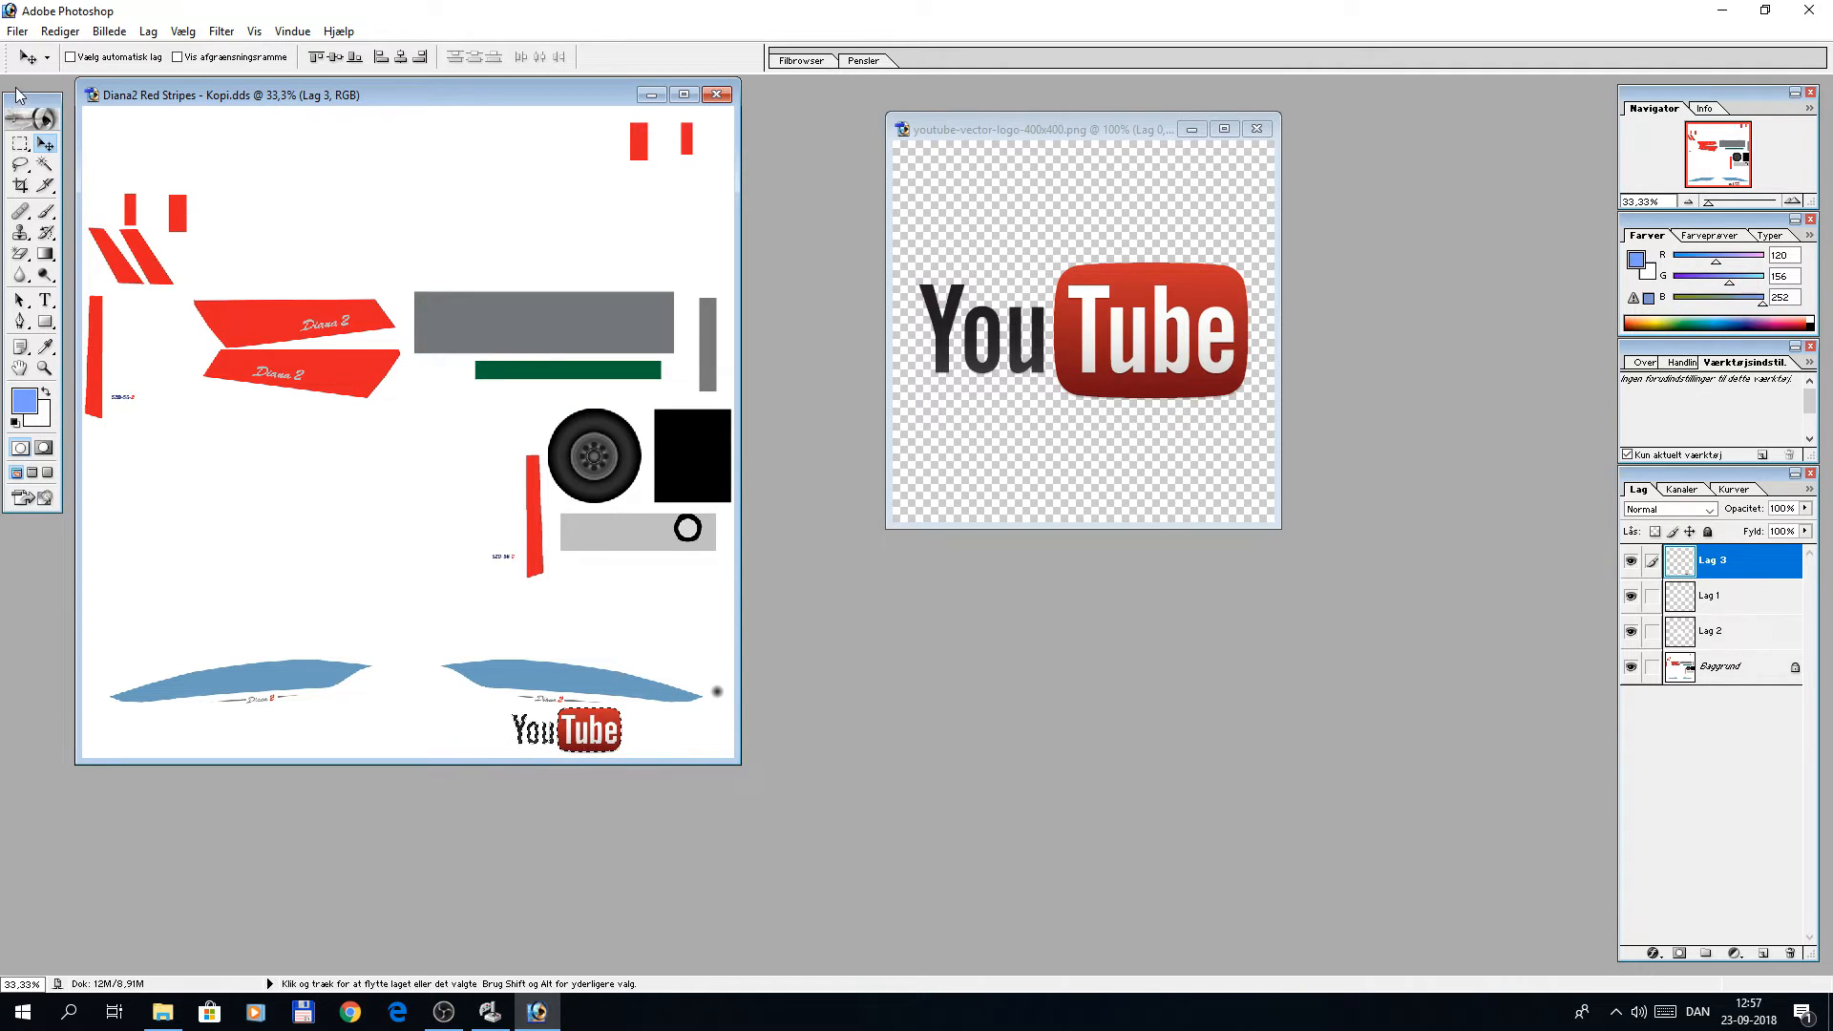
{"action": "left_click", "coordinate": [15, 34]}
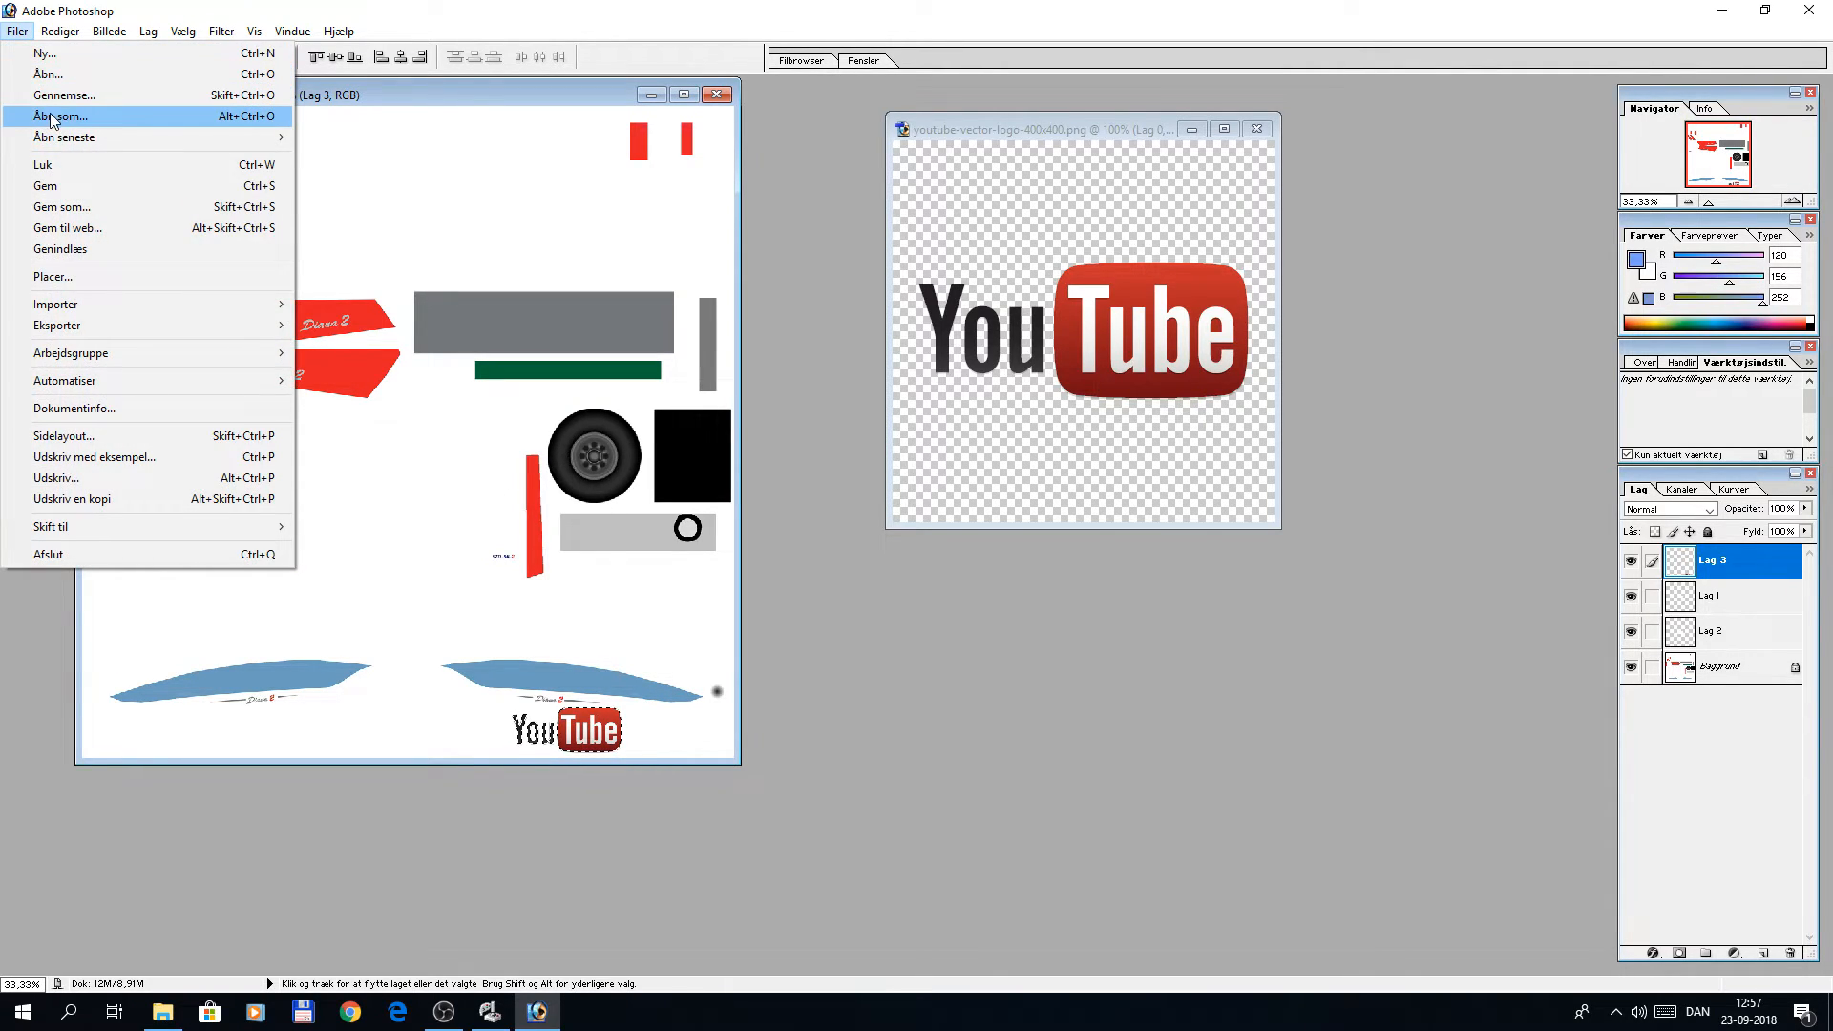
{"action": "mouse_move", "coordinate": [61, 207]}
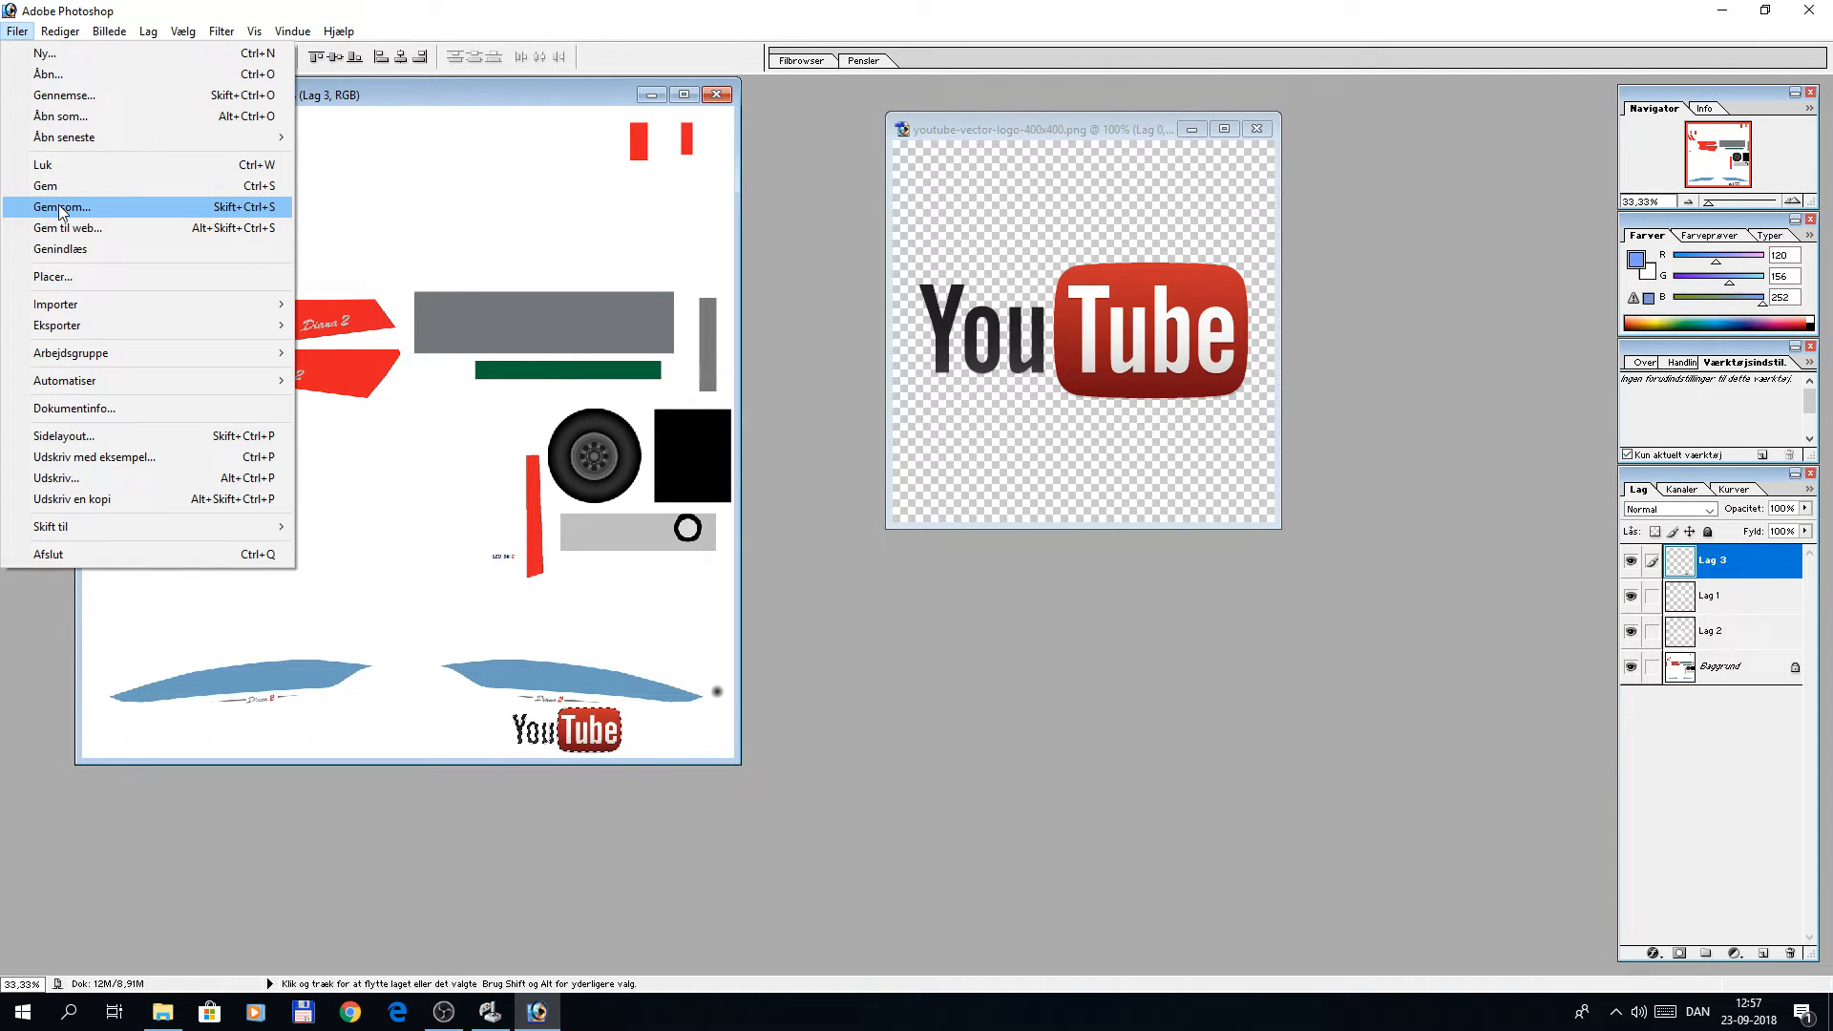
{"action": "left_click", "coordinate": [60, 207]}
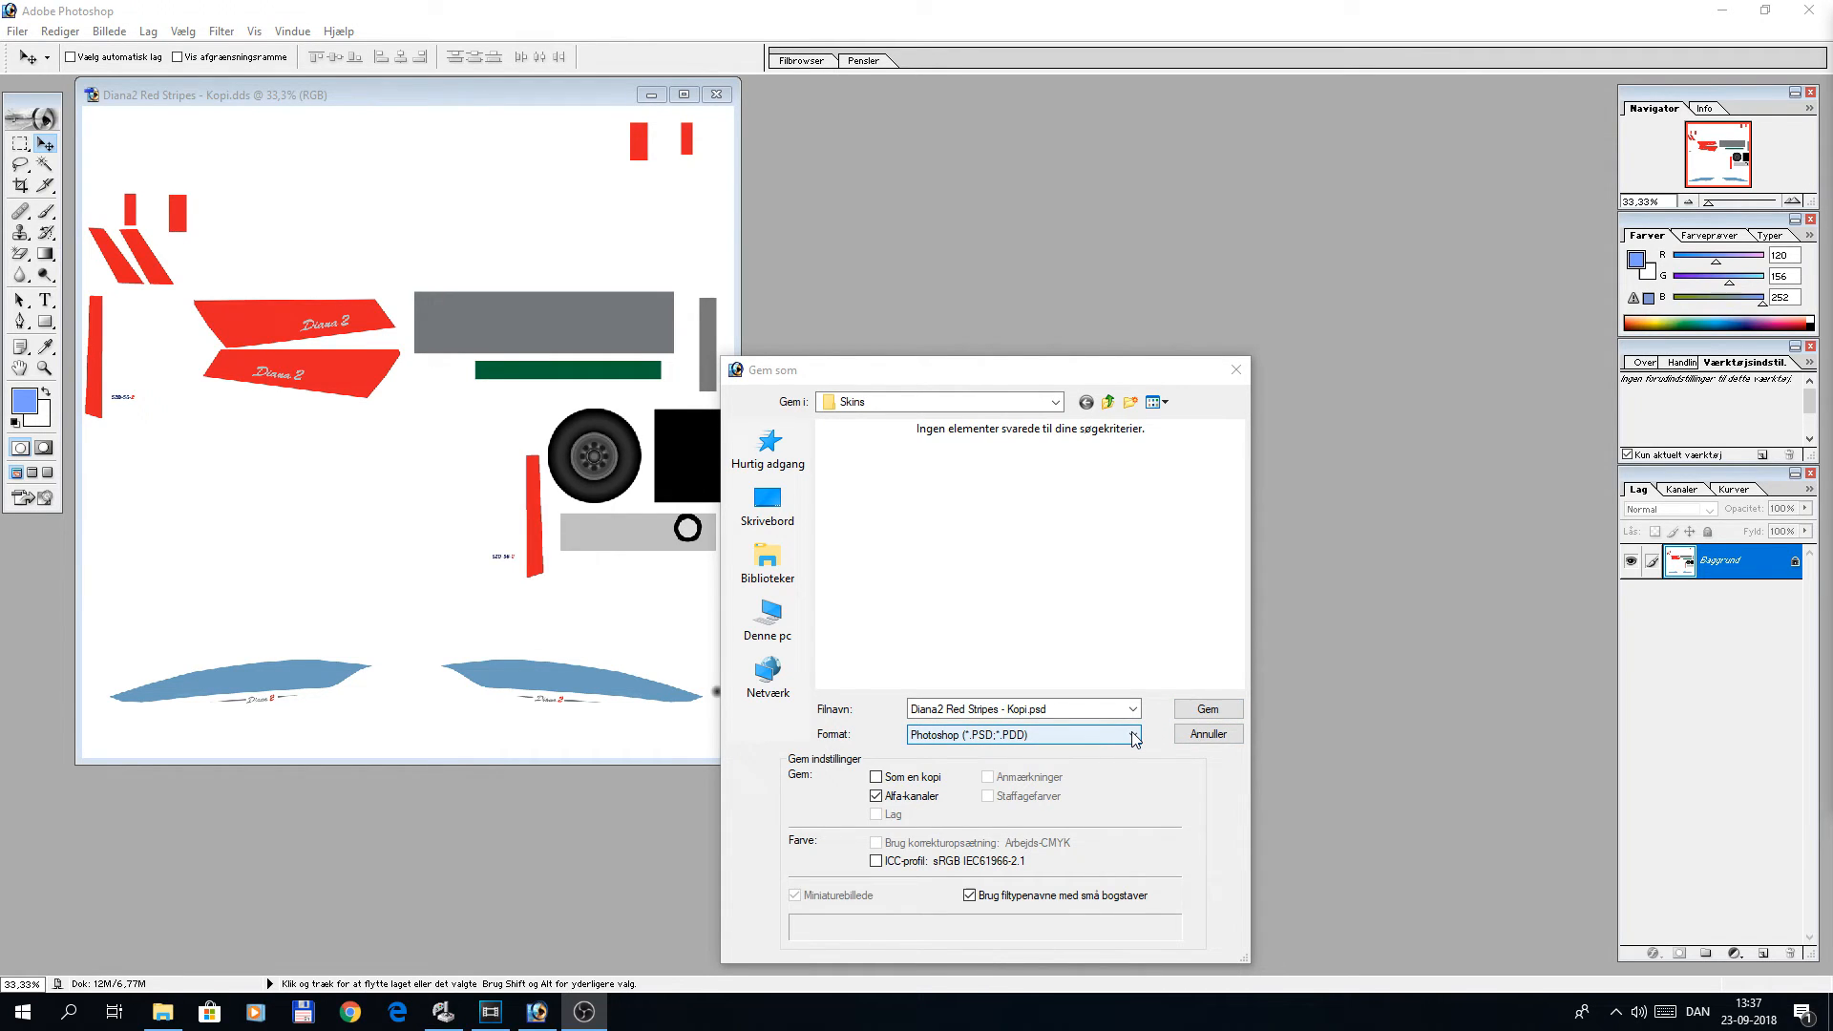
Set the Gem som format to DDS (*.DDS) for 'Diana2 Red Stripes - Kopi.dds'
{"action": "left_click", "coordinate": [1133, 734]}
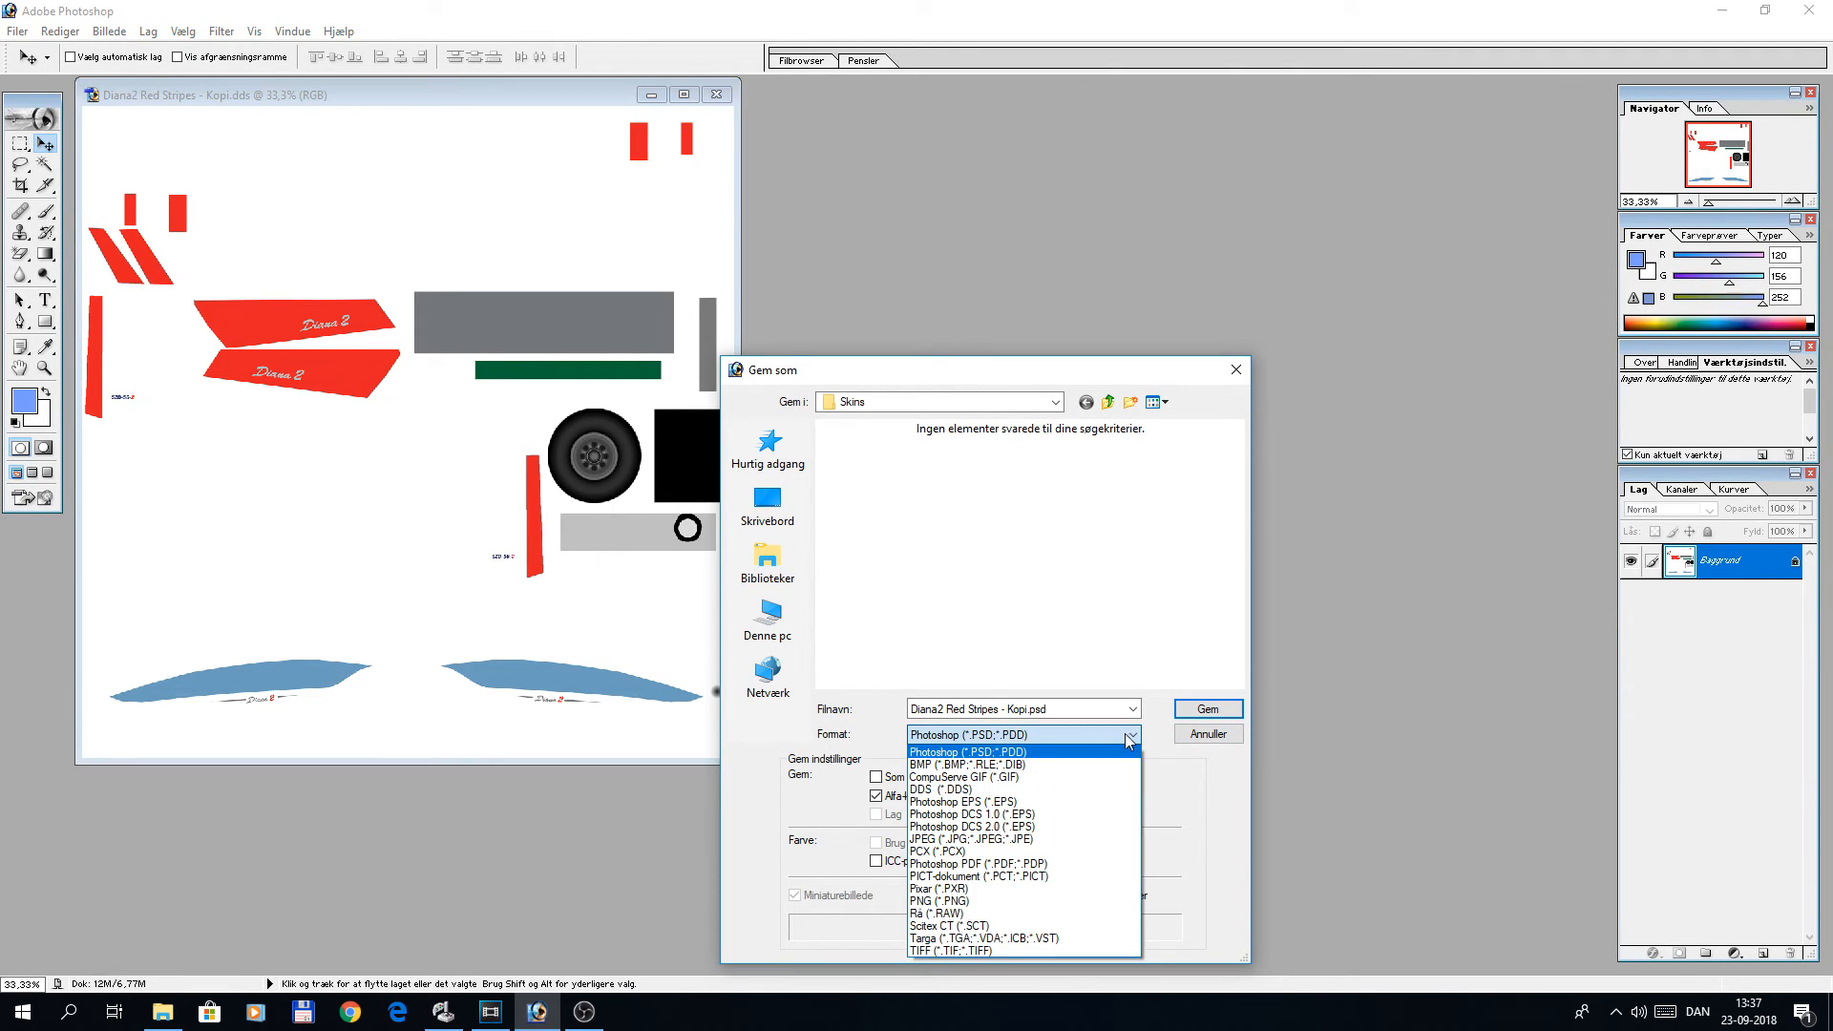
{"action": "left_click", "coordinate": [932, 789]}
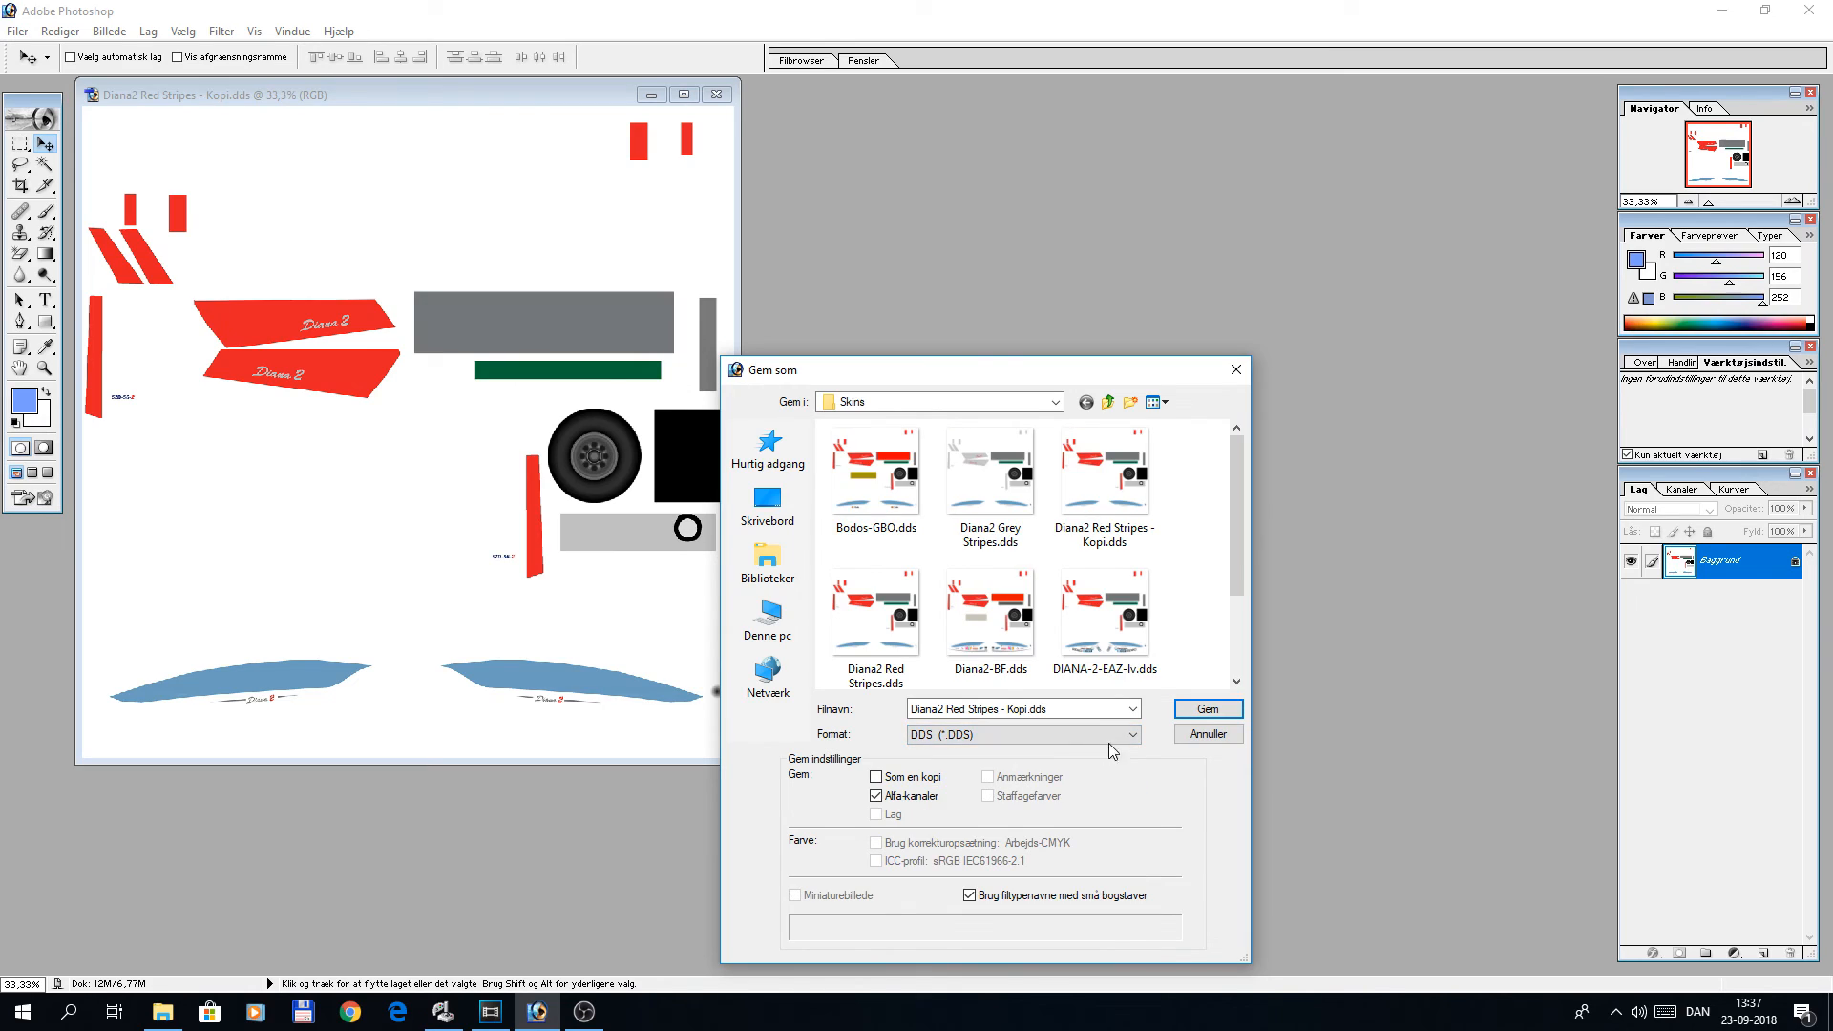